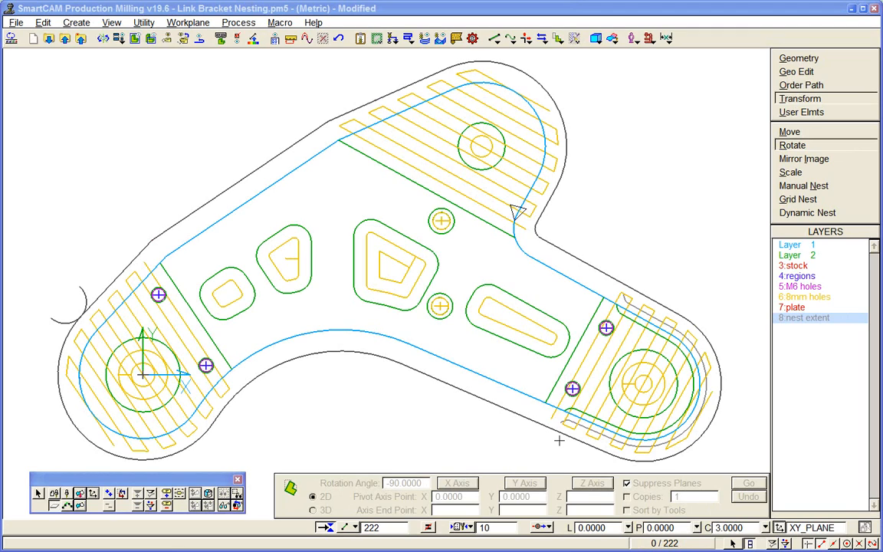
pyautogui.moveTo(448, 404)
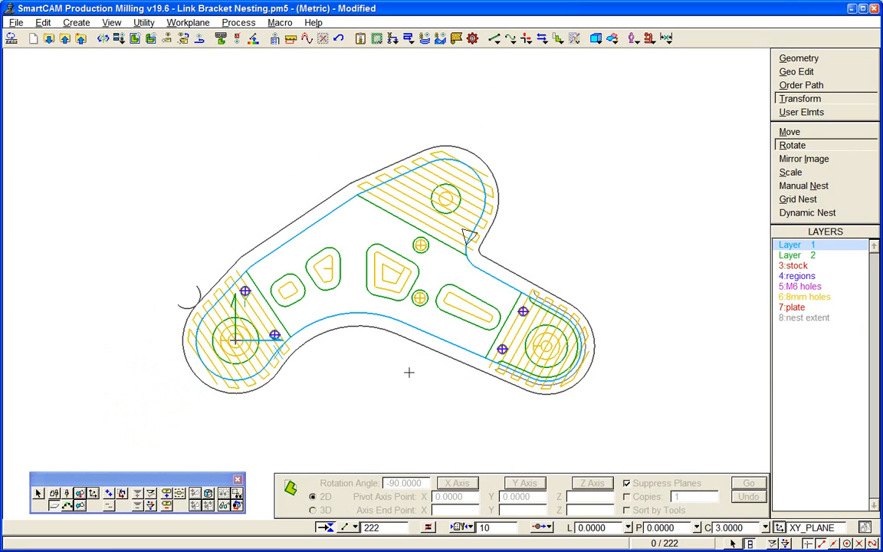
pyautogui.moveTo(110, 452)
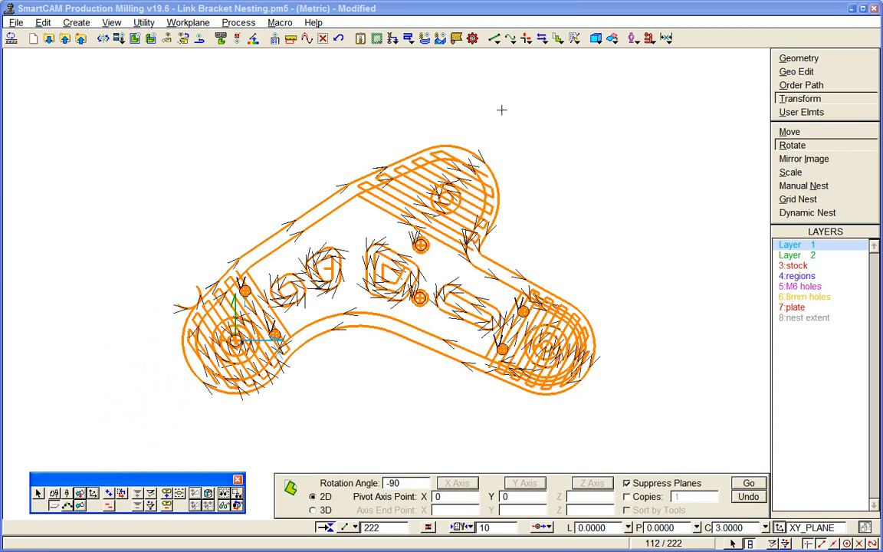
# - Rotate the selected bracket geometry and toolpaths 90 degrees about the origin and finish the command
pyautogui.click(558, 38)
pyautogui.write('90')
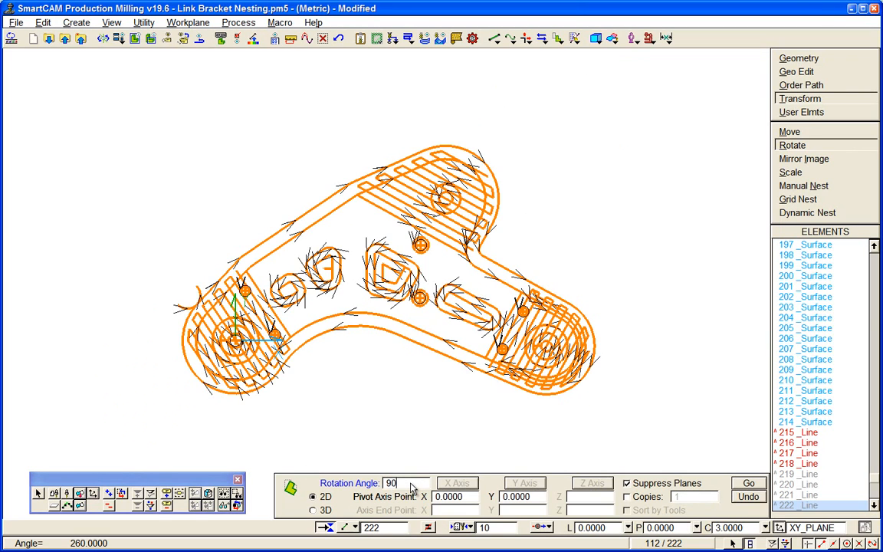
pyautogui.click(748, 483)
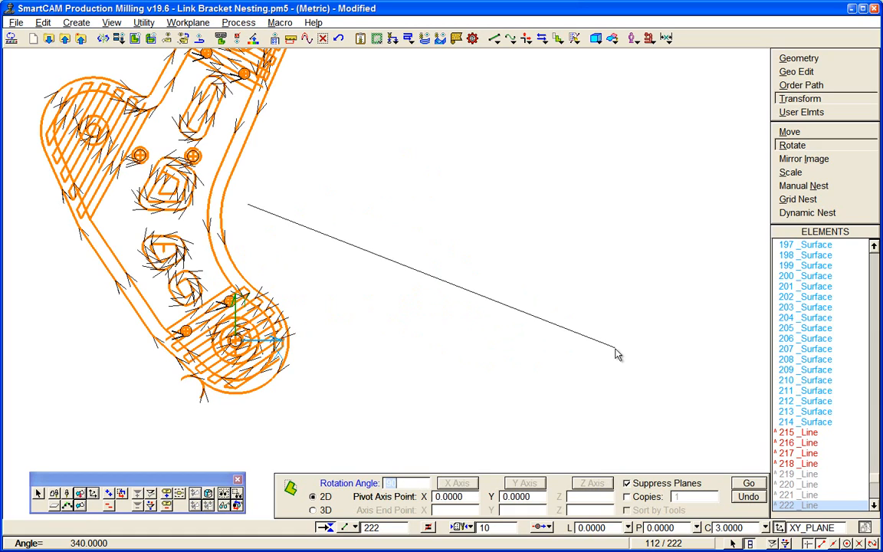
pyautogui.moveTo(592, 350)
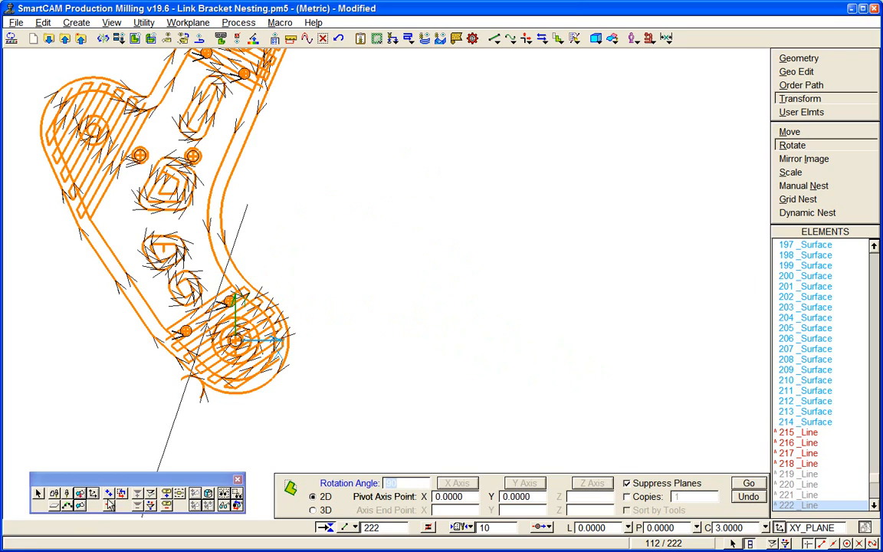
pyautogui.click(748, 483)
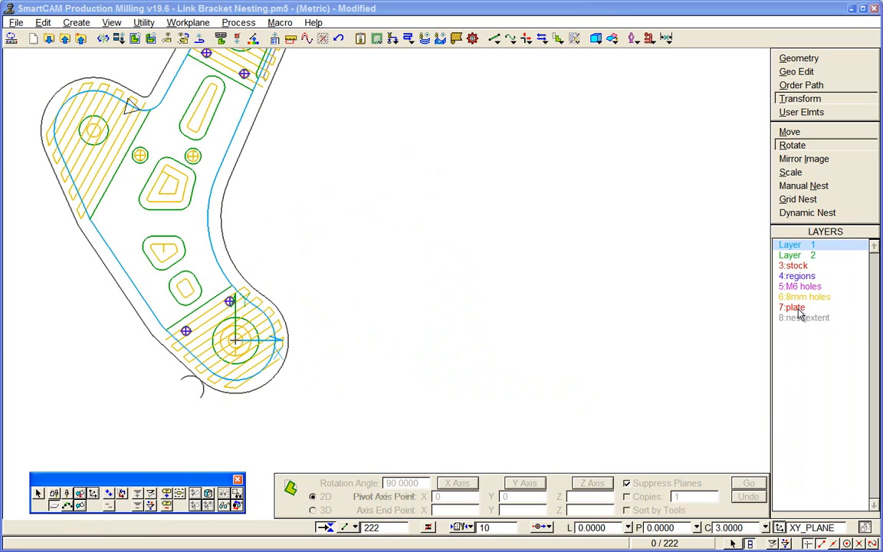
# - Show the plate extent outline, then start Transform > Grid Nest for the rotated bracket
pyautogui.rightClick(791, 307)
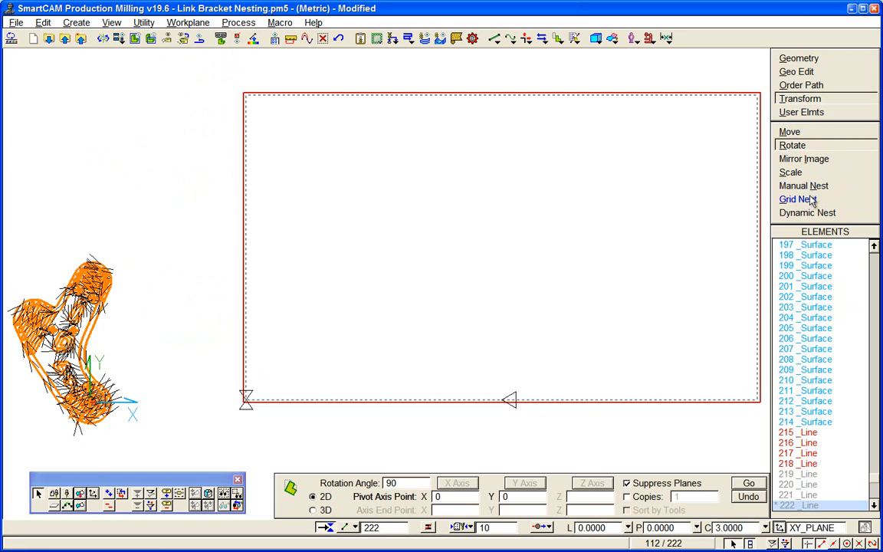
pyautogui.click(797, 200)
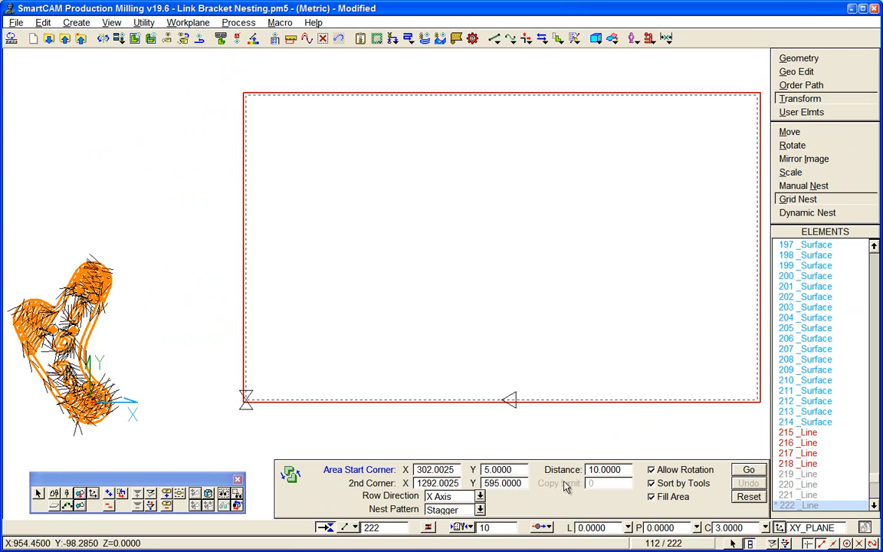
pyautogui.moveTo(290, 417)
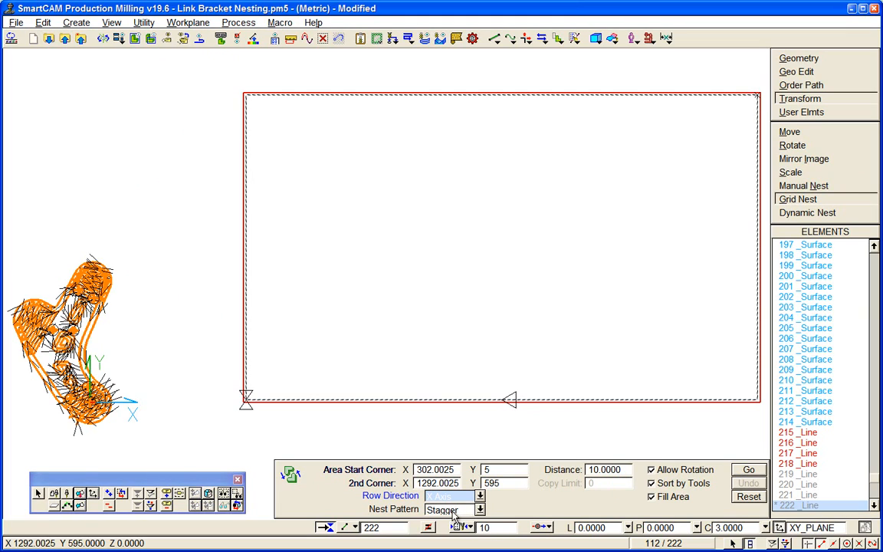
# - Set the grid nest Row Direction to X Axis, keeping the staggered pattern
pyautogui.click(478, 509)
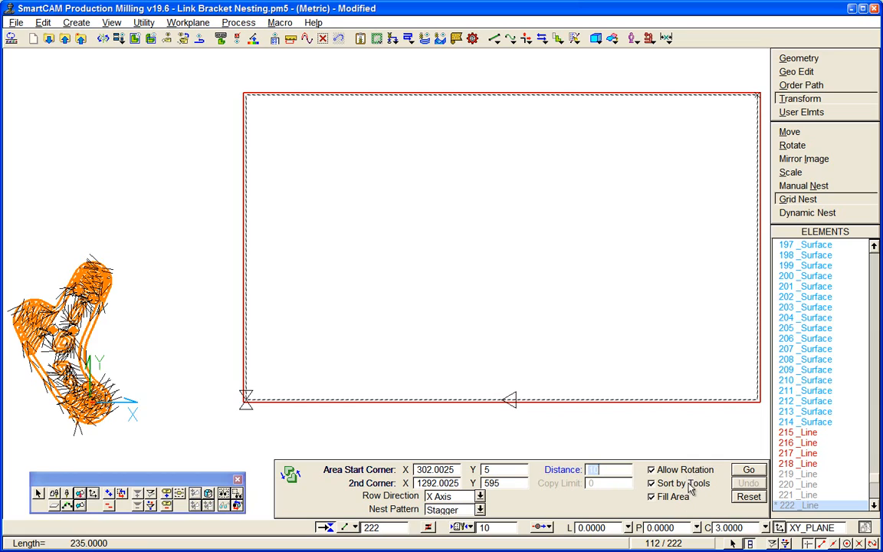
pyautogui.moveTo(673, 491)
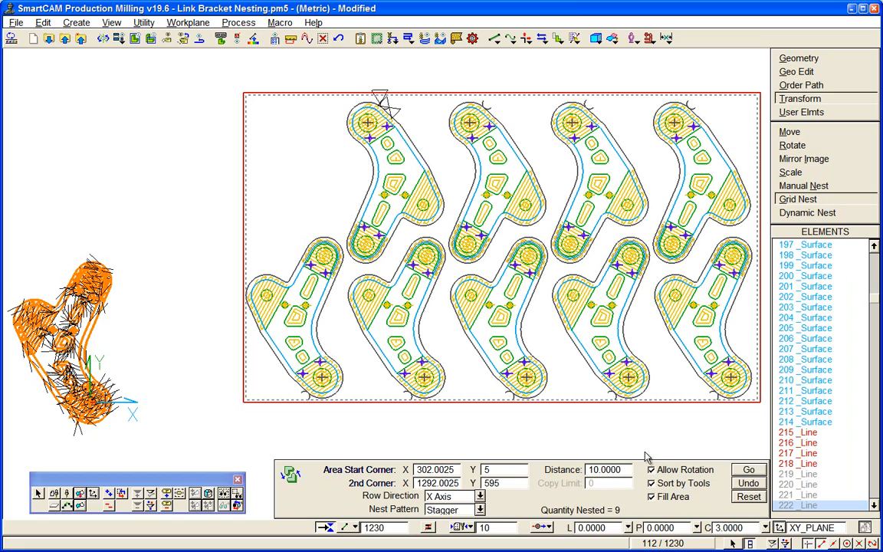
pyautogui.moveTo(631, 451)
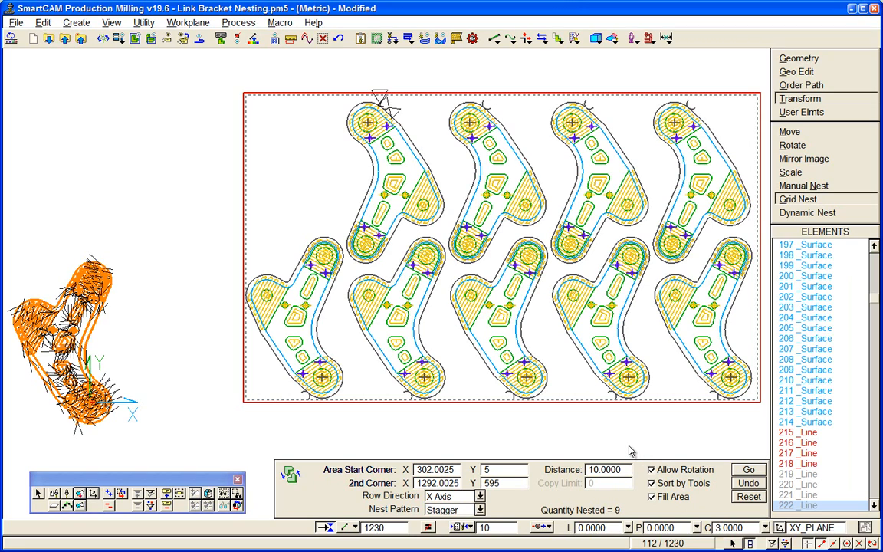